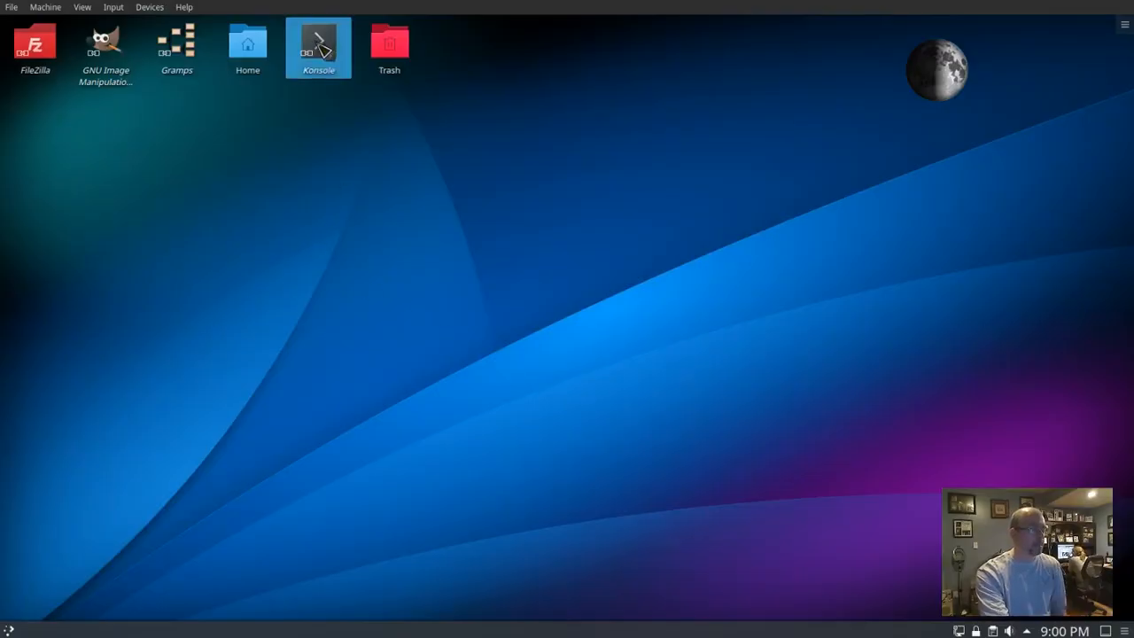
# Step: Launch Konsole from the desktop icon to get a terminal
pyautogui.doubleClick(319, 46)
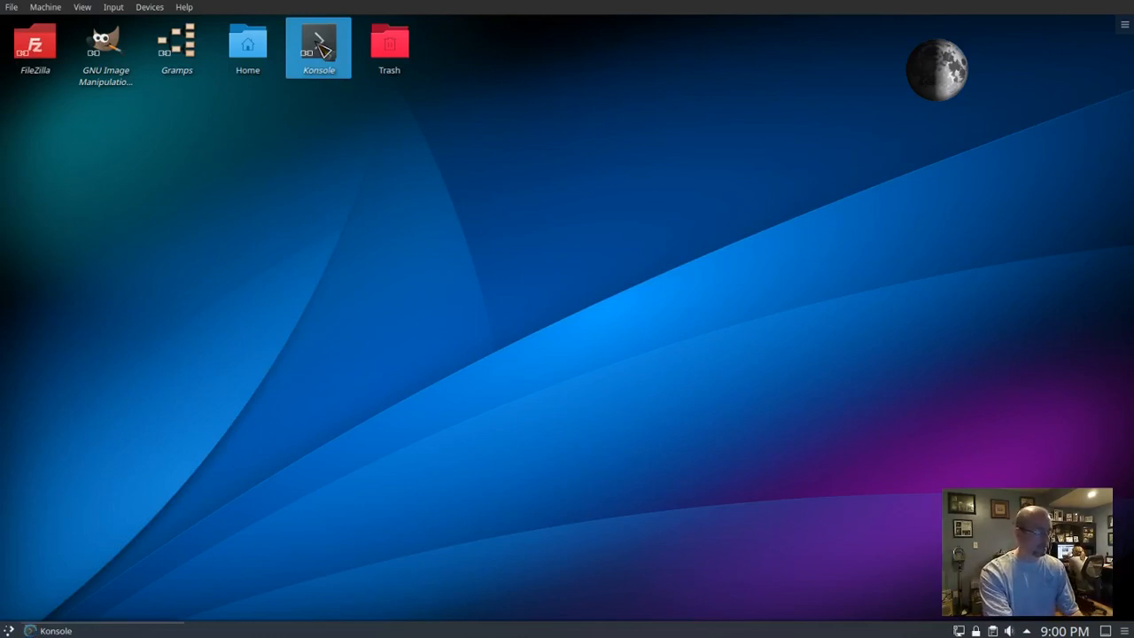
pyautogui.doubleClick(319, 43)
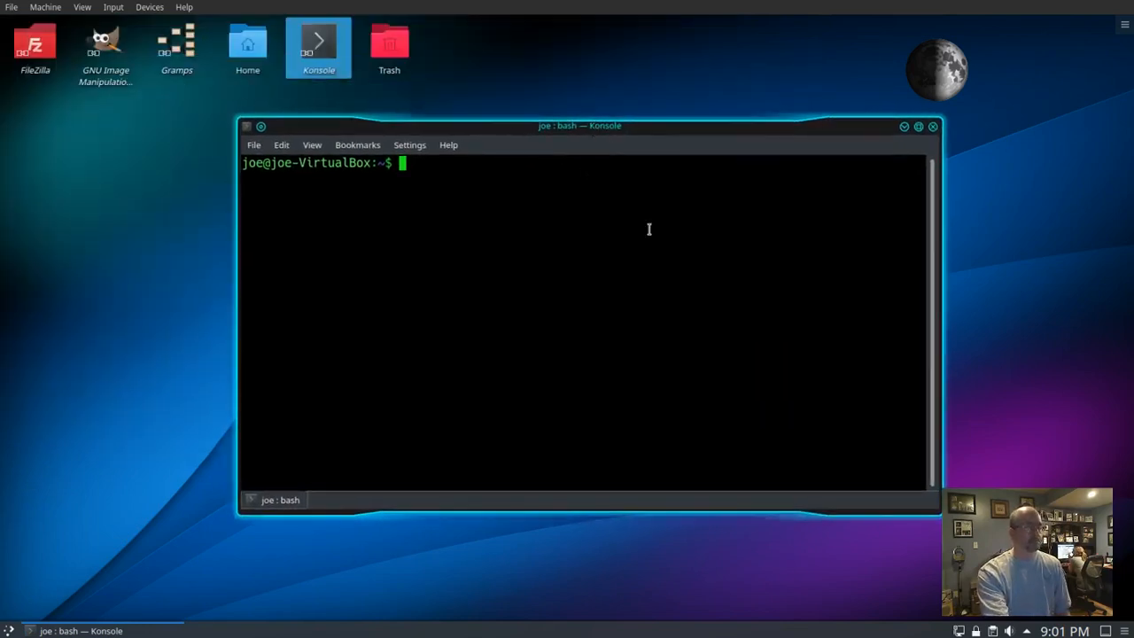
# Step: Run 'sudo apt install latte-dock' and confirm the password to install it
pyautogui.write('sudo apt i')
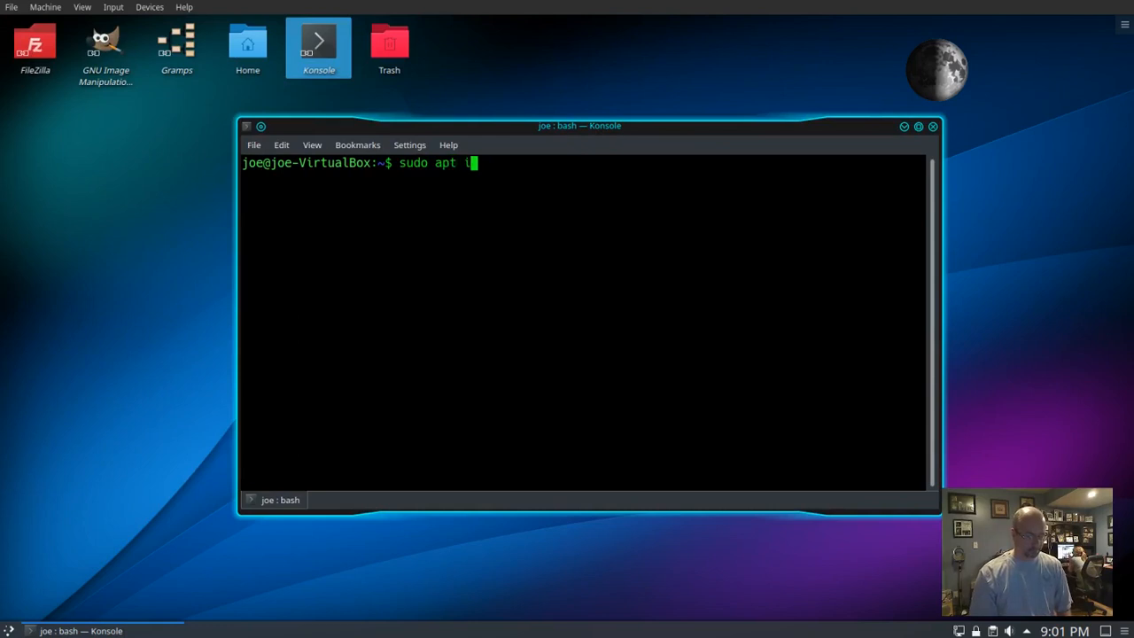
pyautogui.write('nstall')
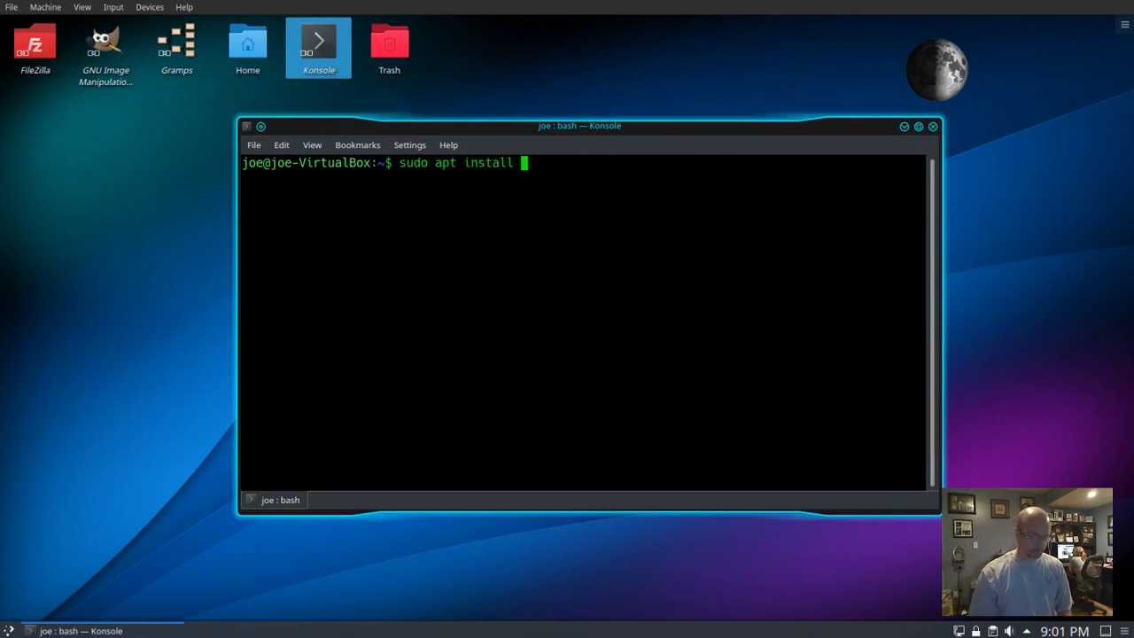
pyautogui.write('latte-')
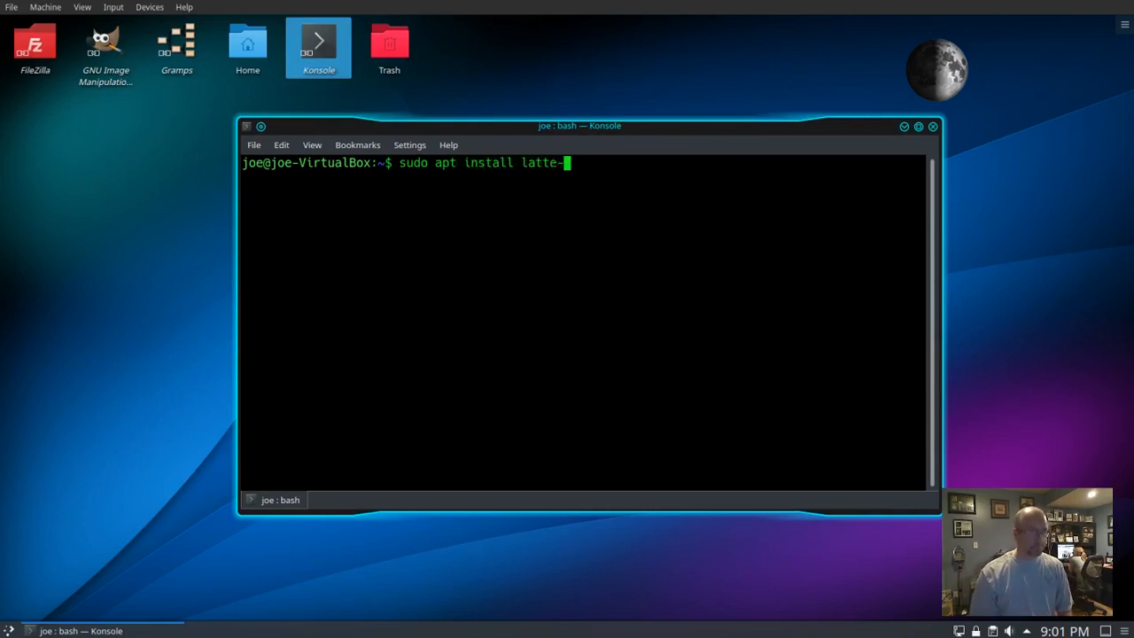
pyautogui.write('dock')
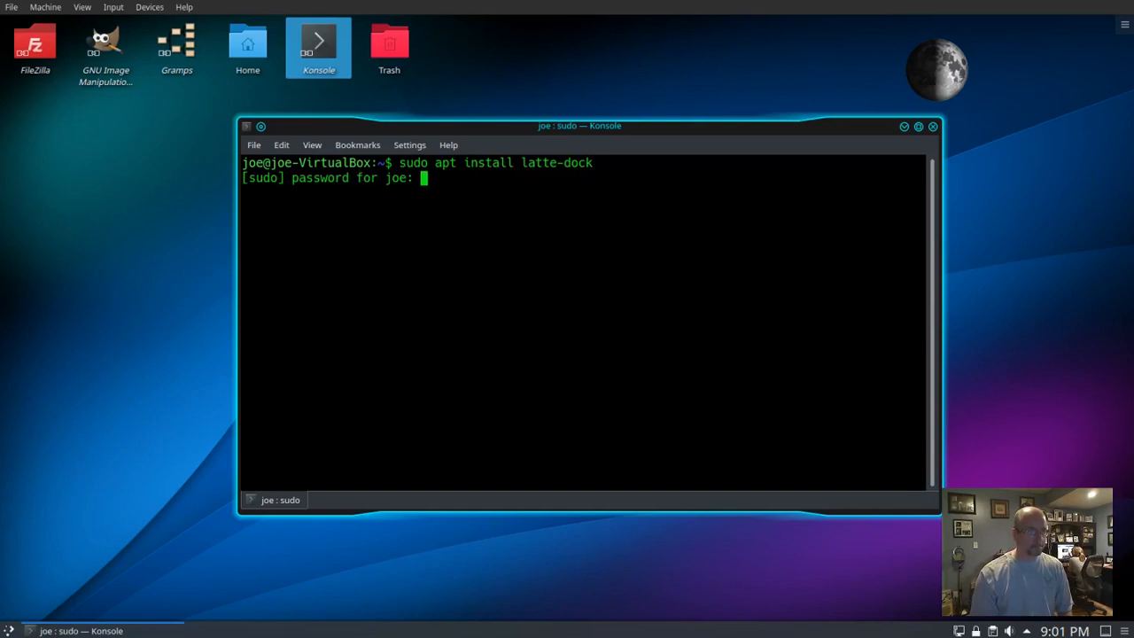
pyautogui.press('Return')
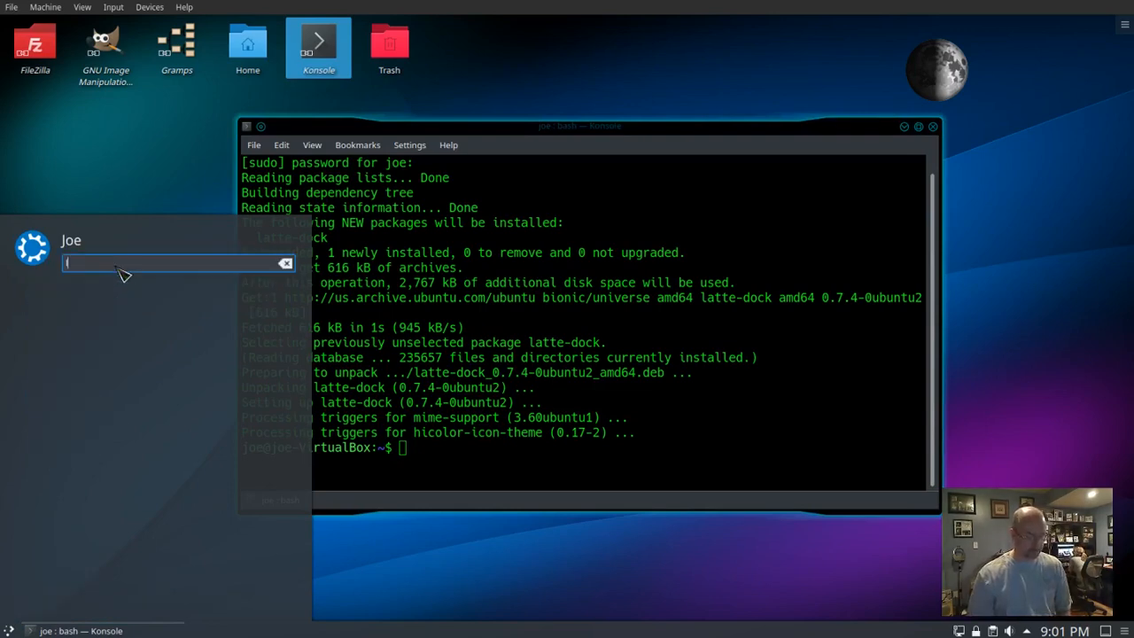
# Step: Launch Latte Dock from the application launcher and close the Konsole window
pyautogui.write('lat')
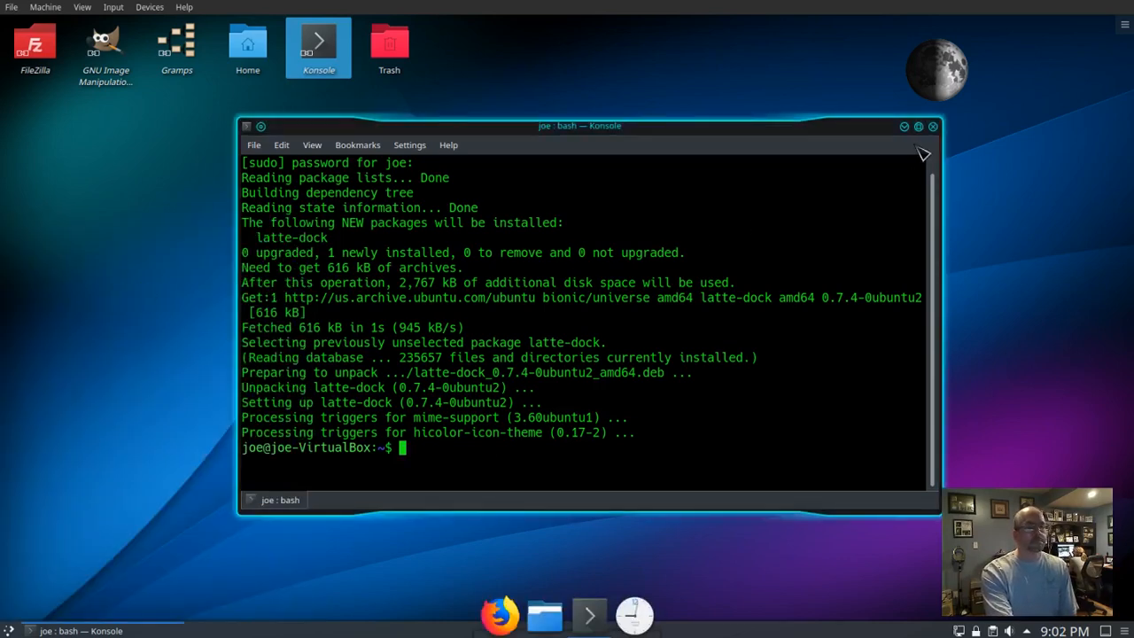
pyautogui.click(932, 126)
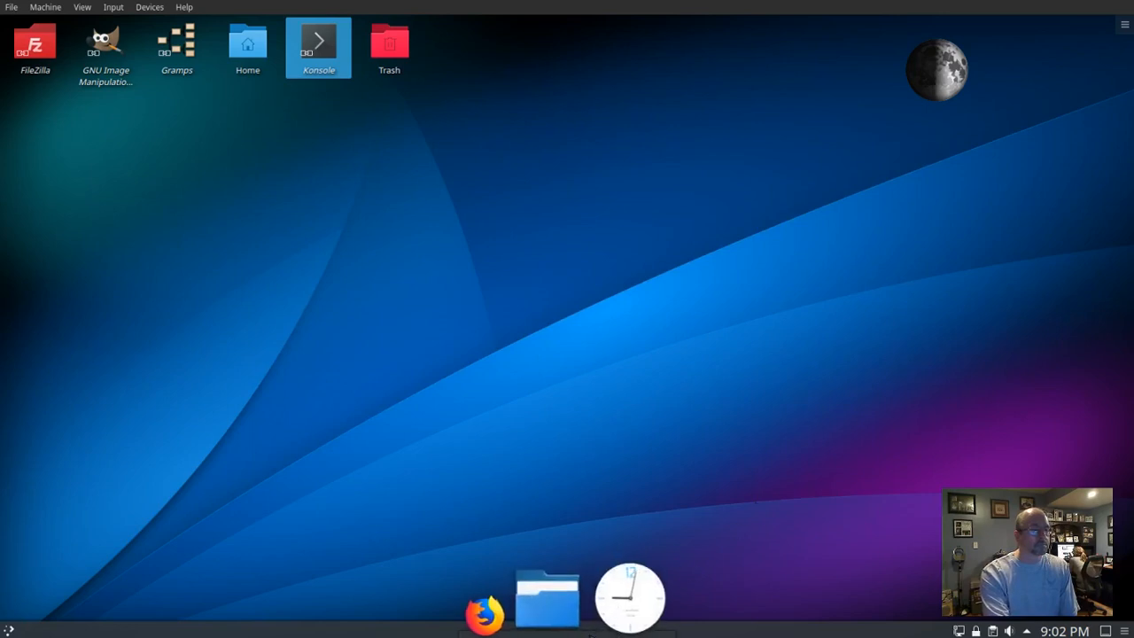
# Step: Set the dock's Location to Right in its settings so it sits on the right edge
pyautogui.rightClick(631, 595)
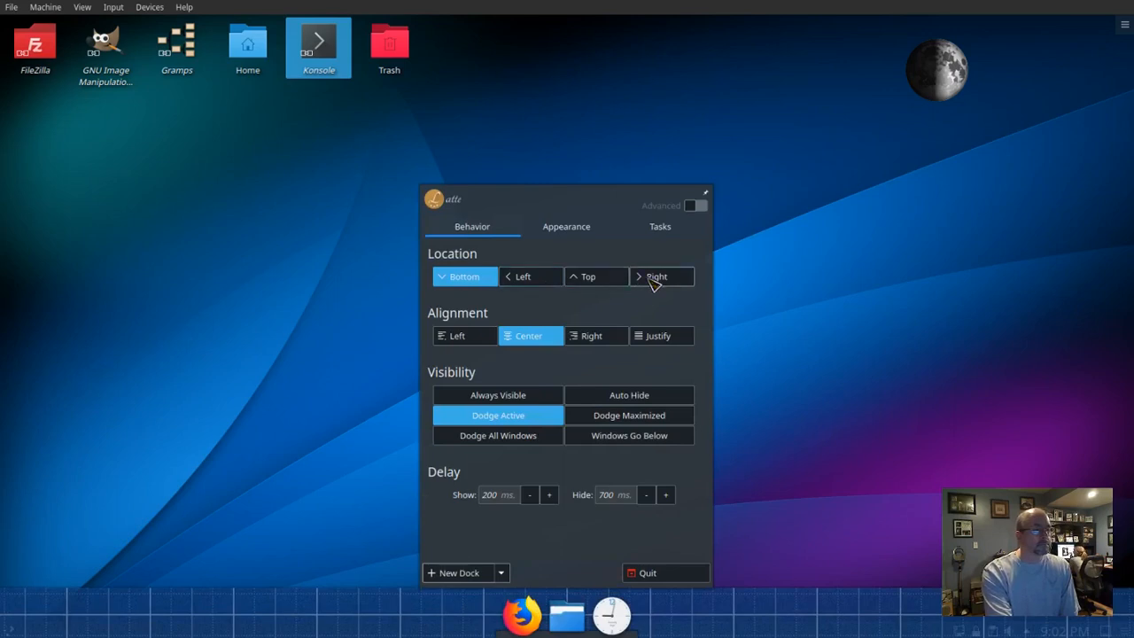
pyautogui.click(655, 277)
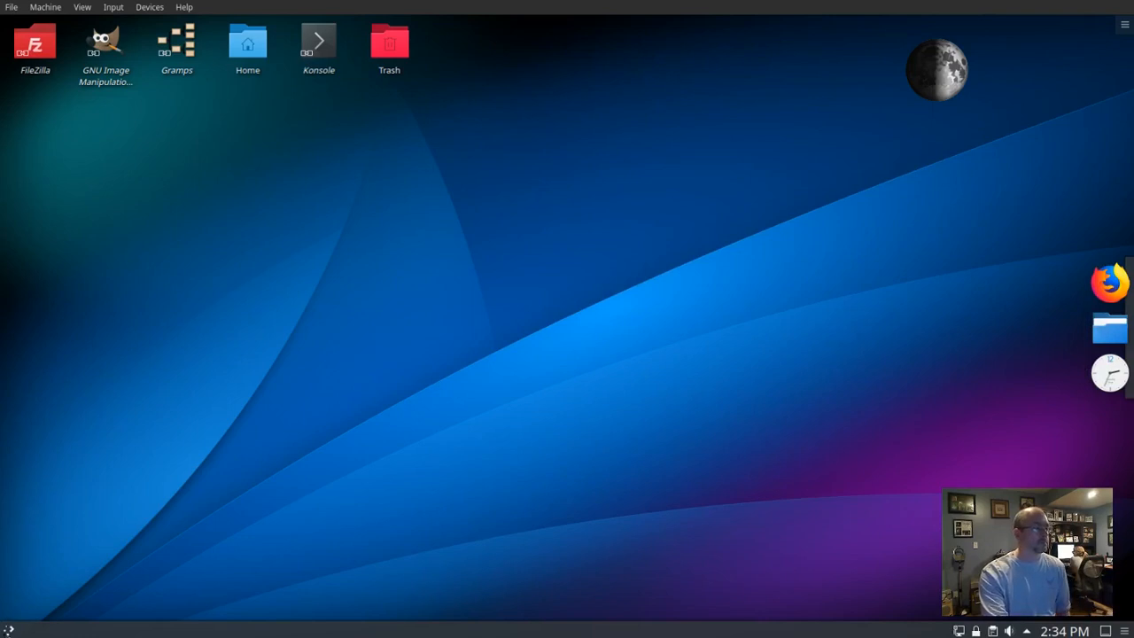
# Step: Drag Kate from the launcher's Favorites onto the right-edge dock as a launcher
pyautogui.click(9, 629)
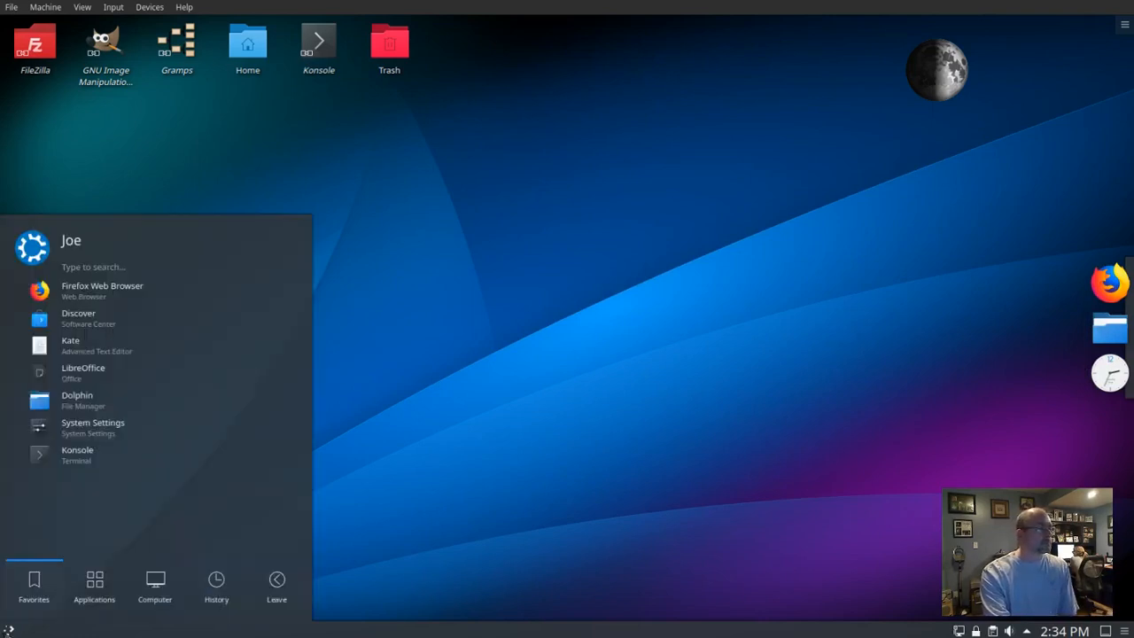
pyautogui.moveTo(89, 343)
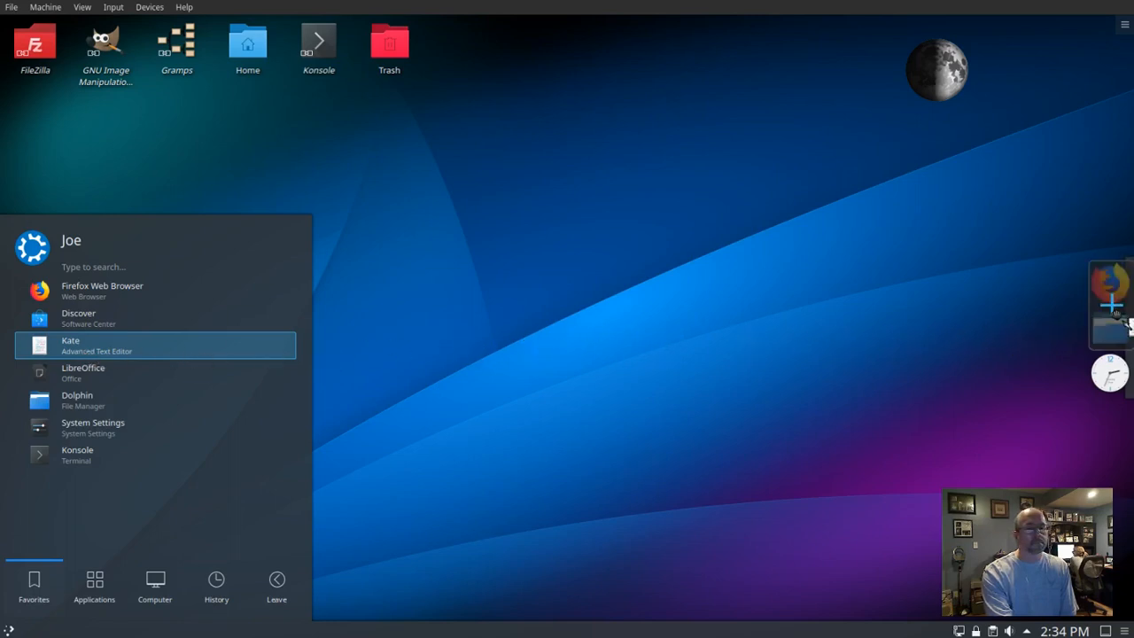
pyautogui.moveTo(1053, 328)
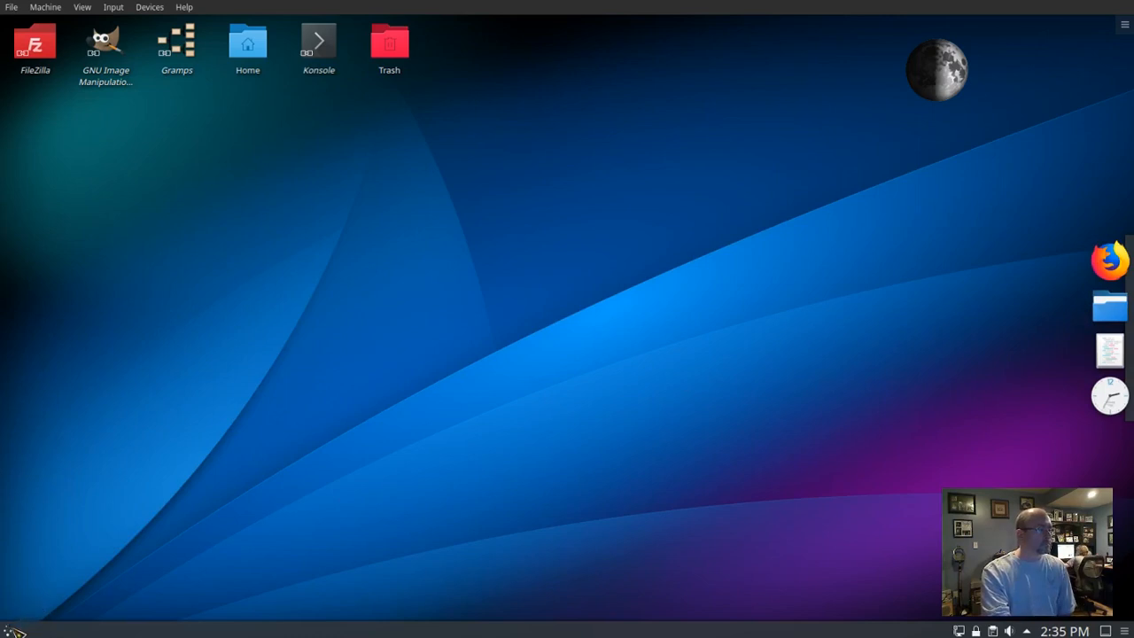
pyautogui.click(7, 631)
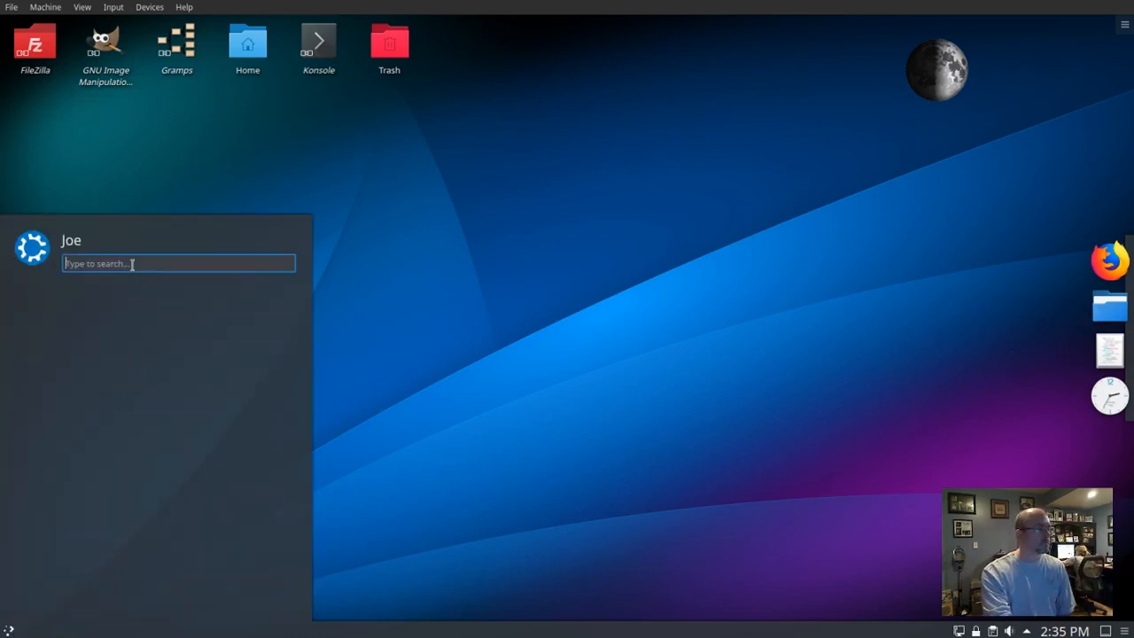
# Step: Add org.kde.latte-dock as an Autostart program in System Settings and close the window
pyautogui.write('aut')
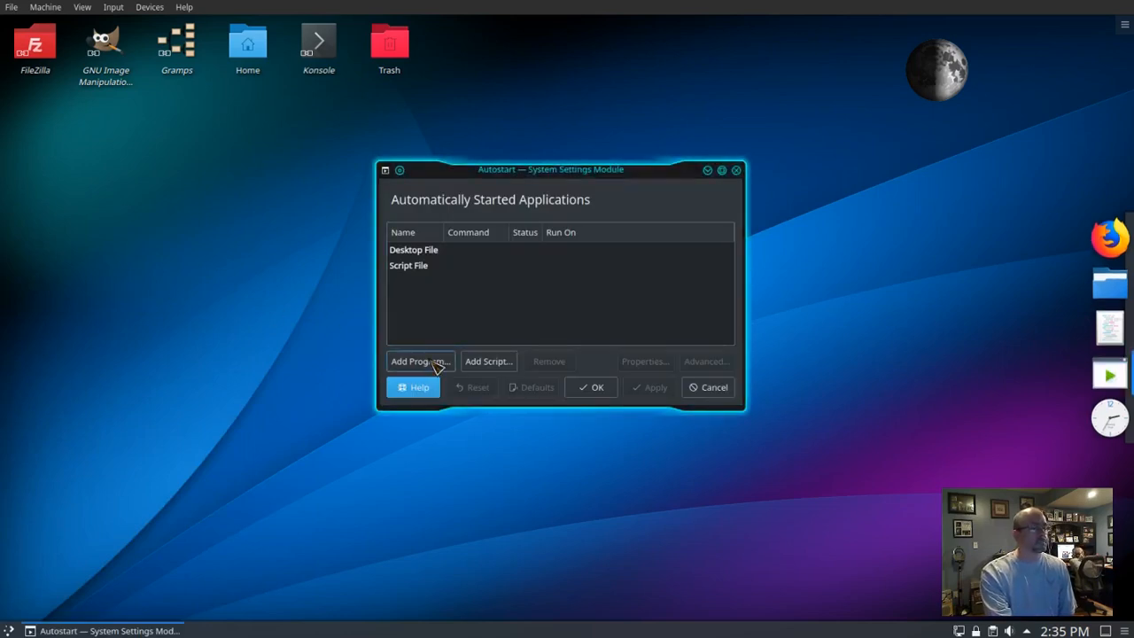
pyautogui.click(422, 362)
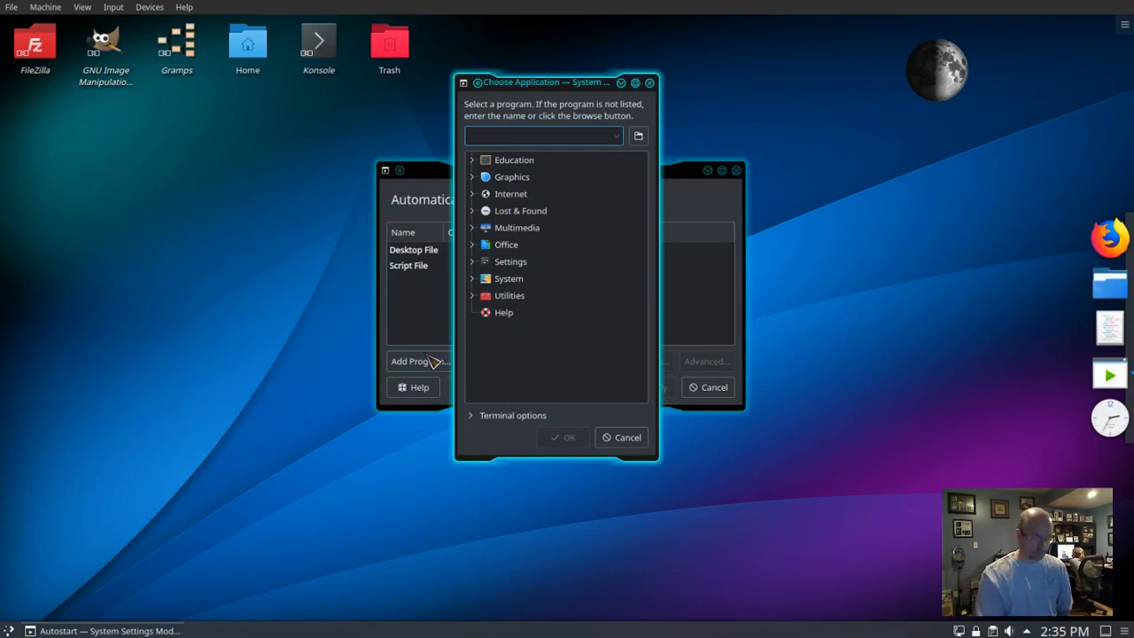
pyautogui.write('latt')
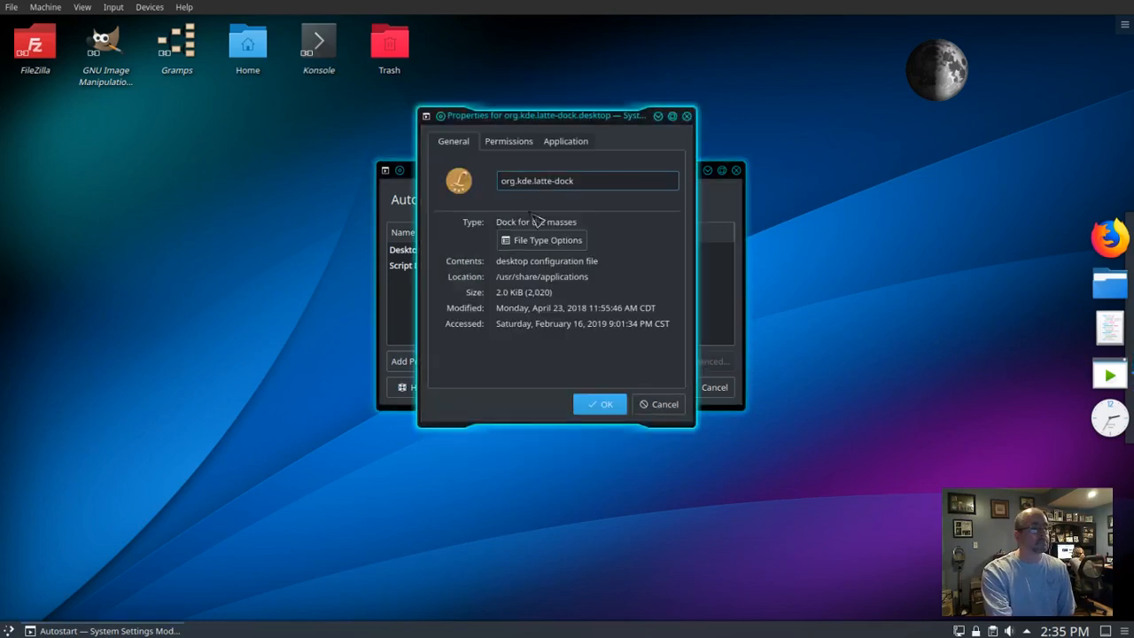
pyautogui.click(599, 404)
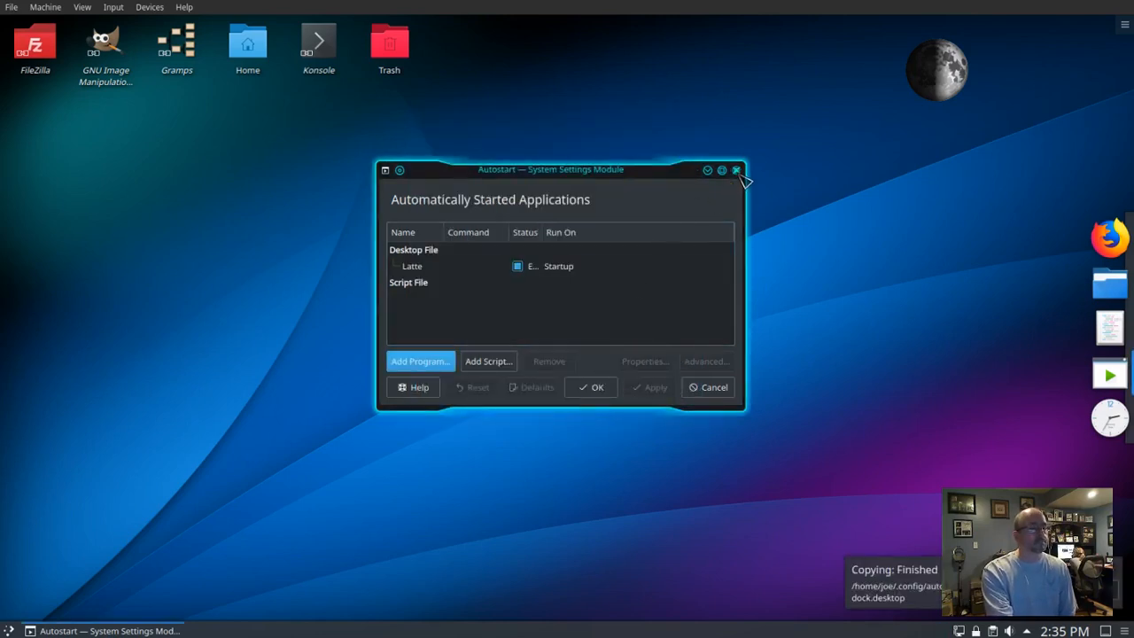
pyautogui.click(737, 170)
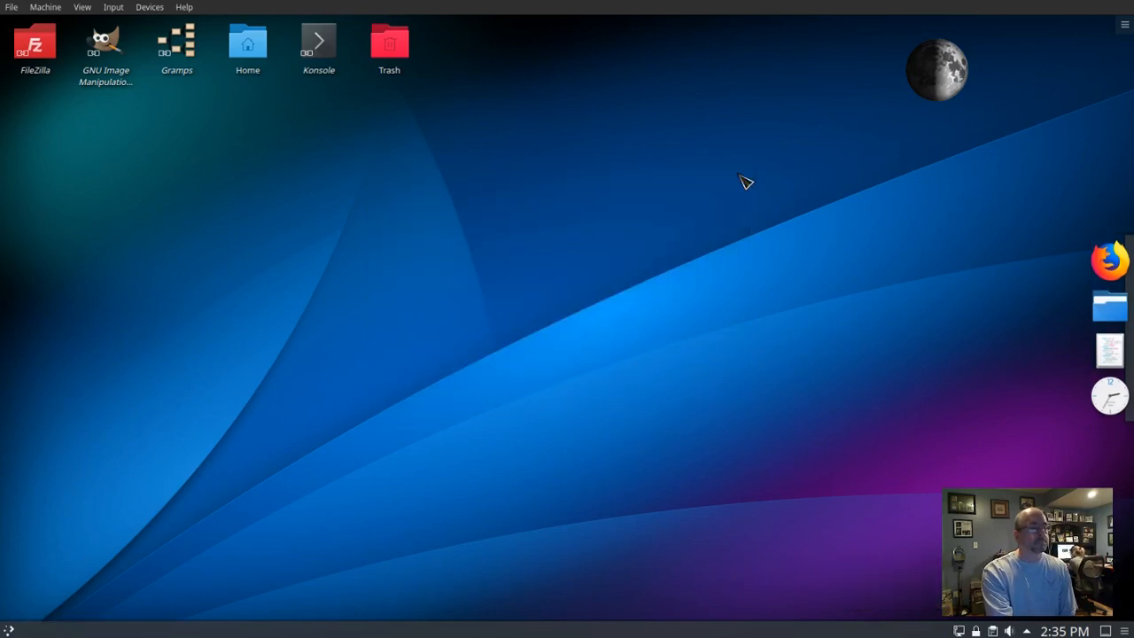
pyautogui.moveTo(99, 493)
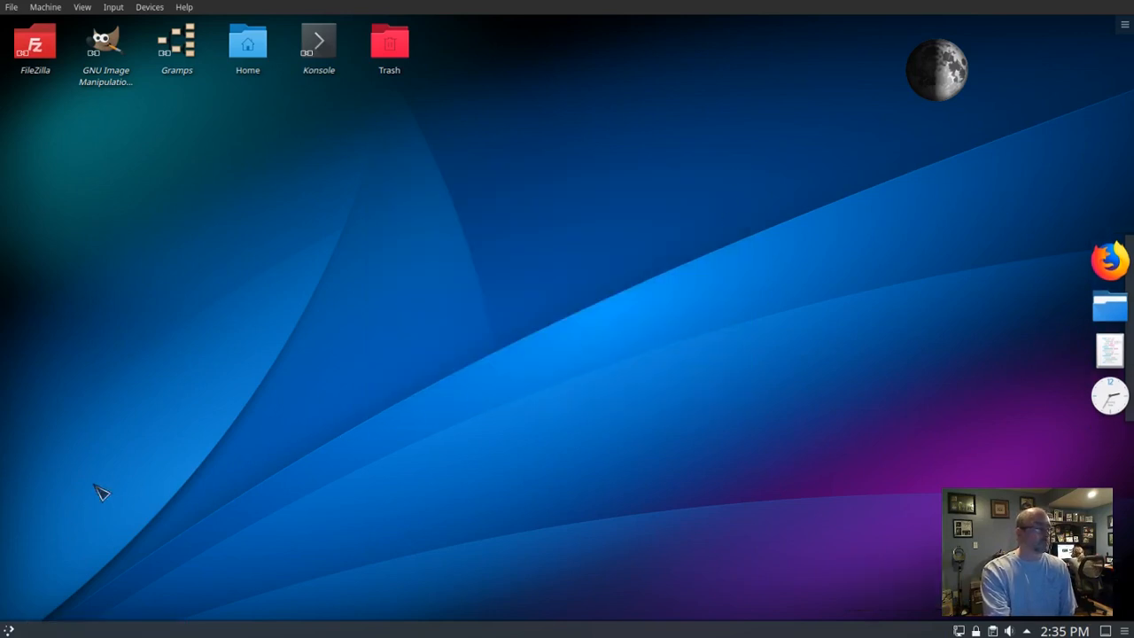
pyautogui.moveTo(609, 503)
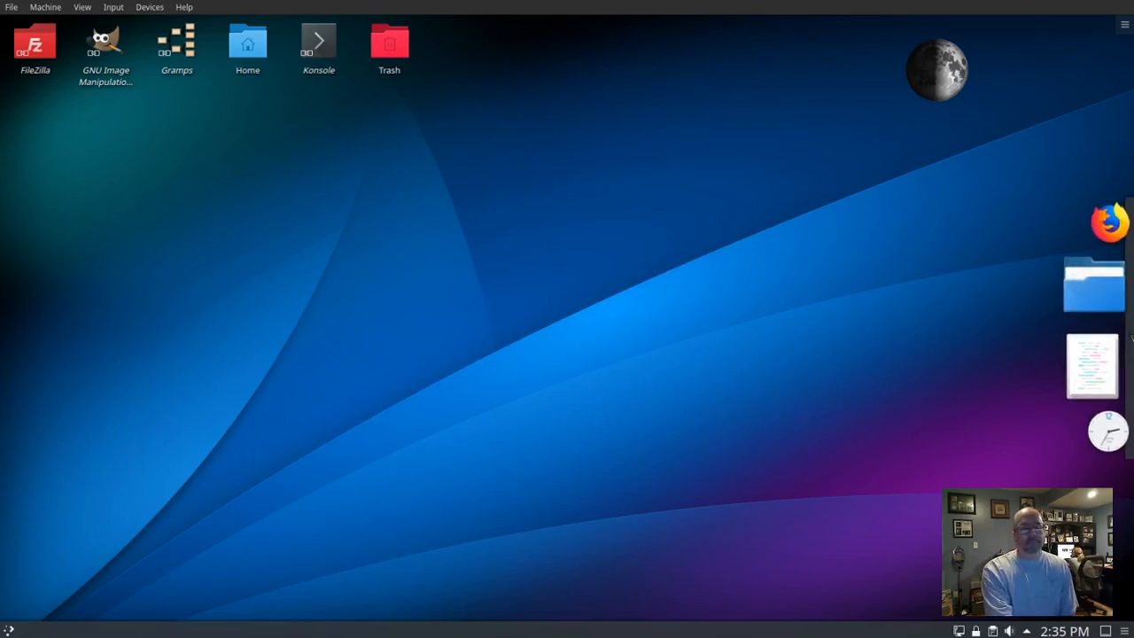
# Step: Choose Dock Settings from the right-edge dock's context menu
pyautogui.rightClick(1094, 284)
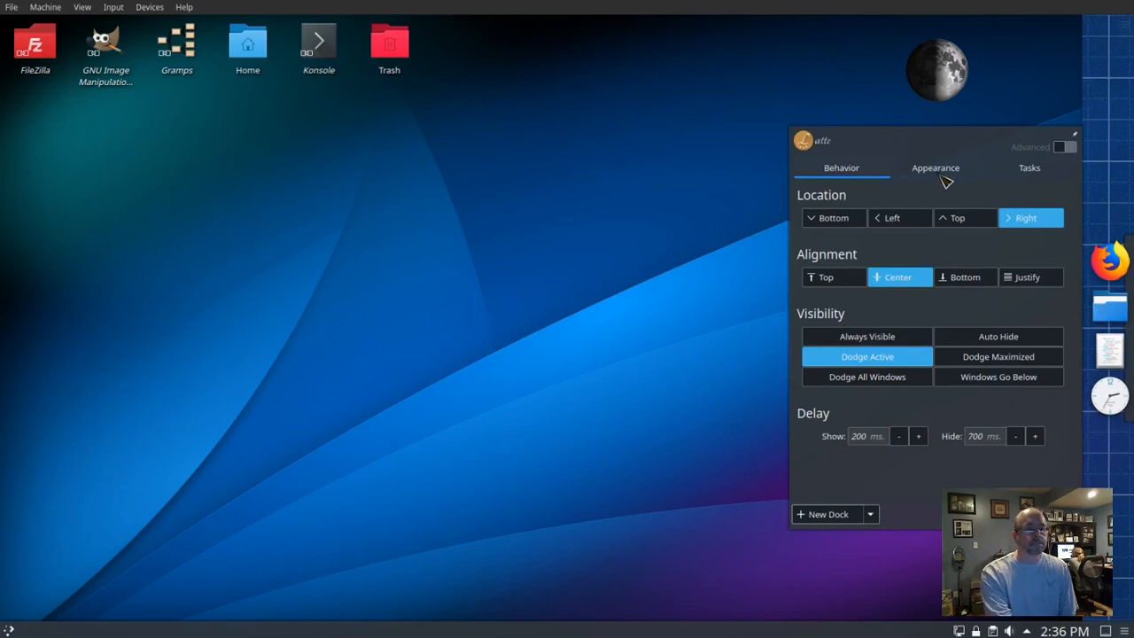
# Step: Review the Appearance and Tasks pages without changes, then close the settings
pyautogui.click(936, 166)
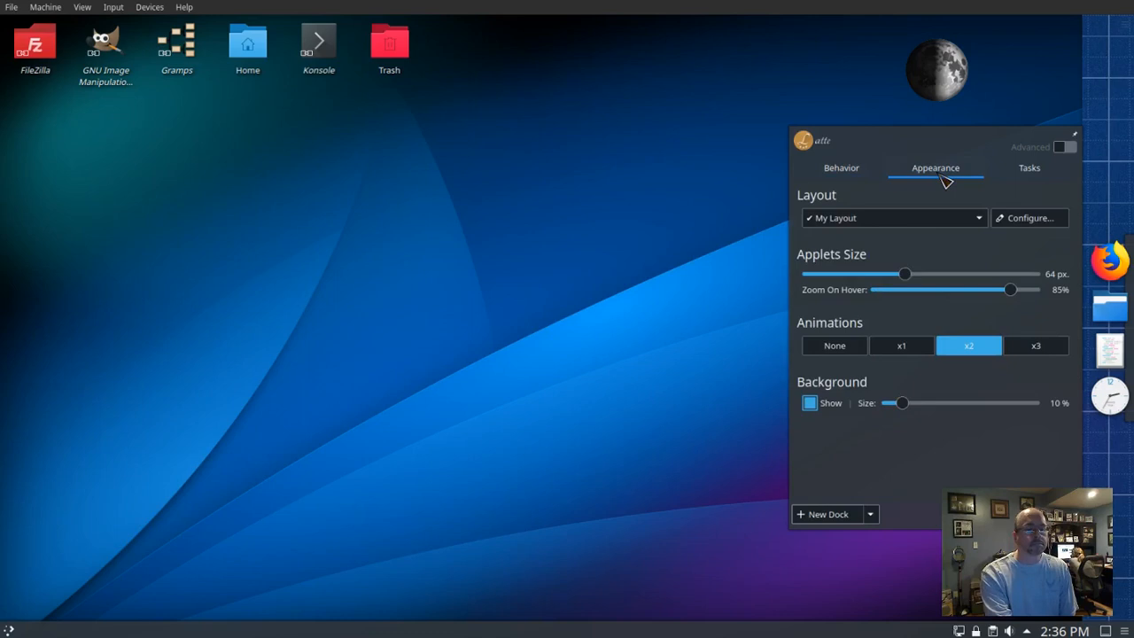
pyautogui.moveTo(946, 193)
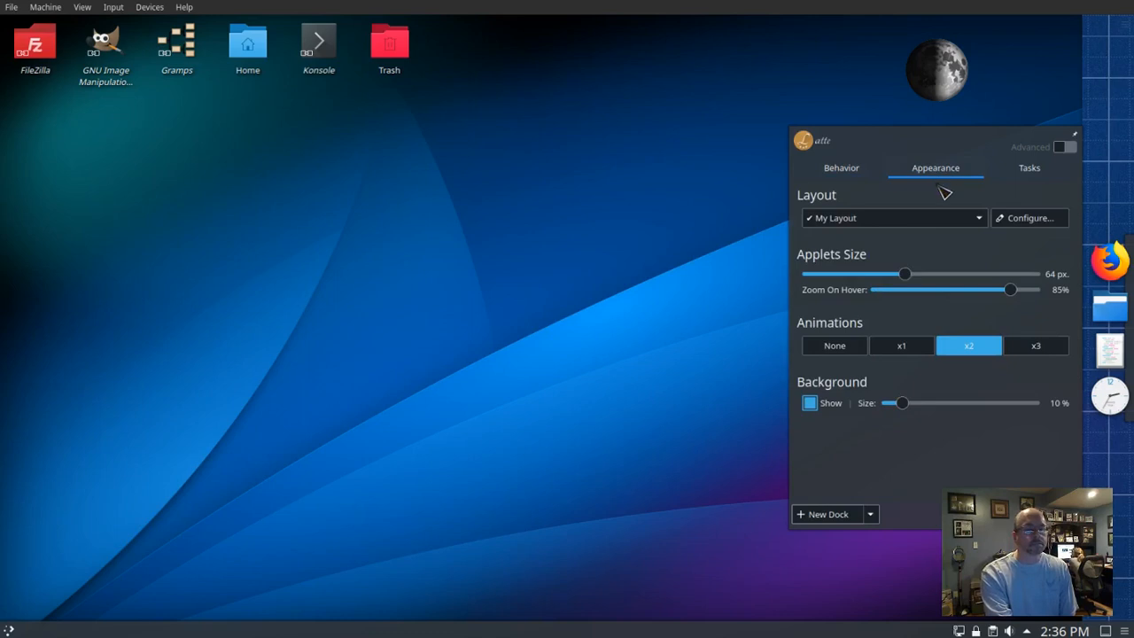
pyautogui.moveTo(928, 289)
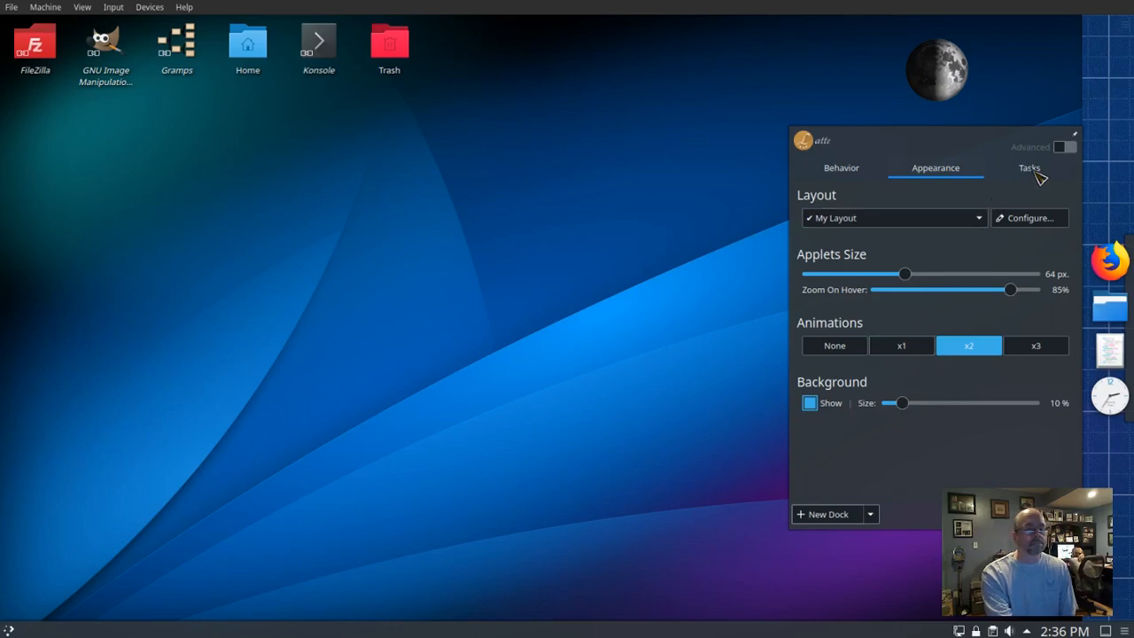
pyautogui.click(1027, 166)
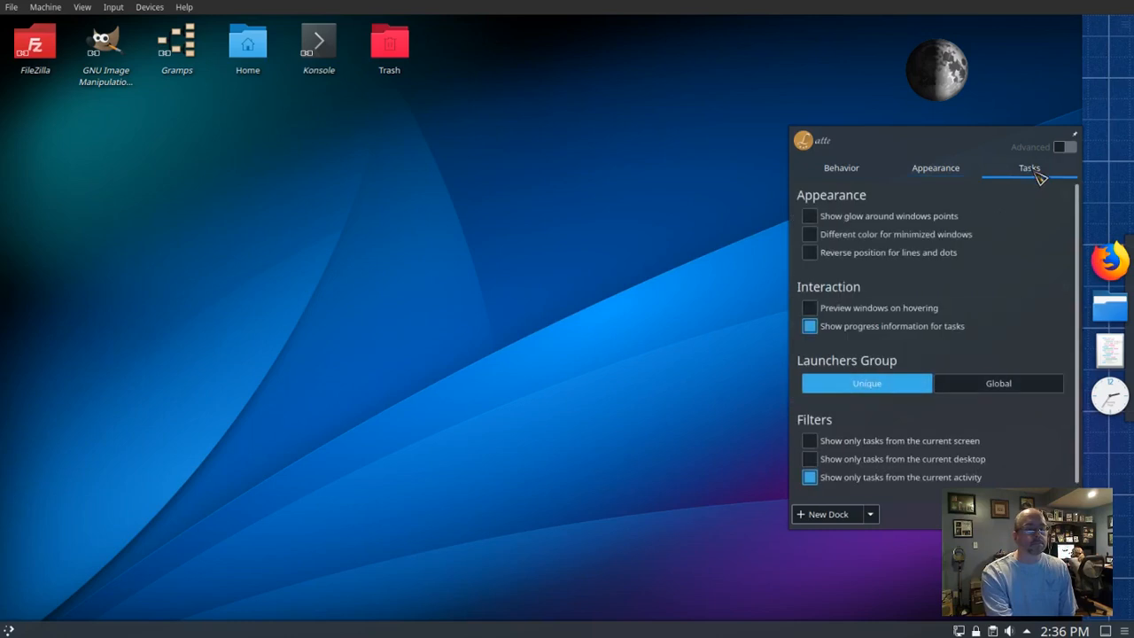
pyautogui.moveTo(1024, 220)
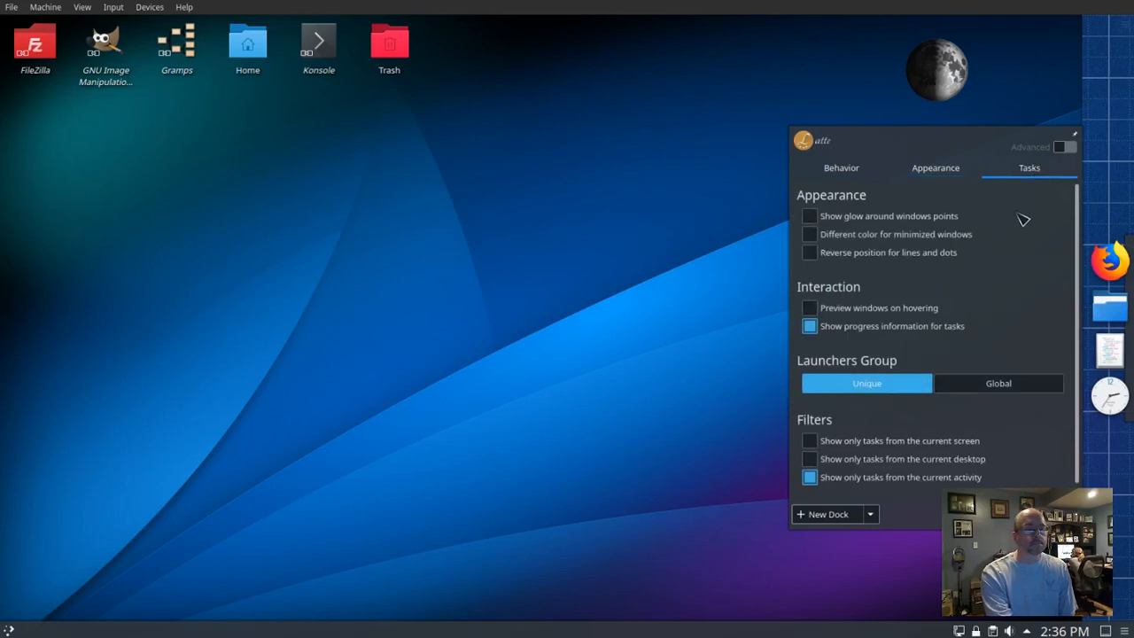
pyautogui.moveTo(970, 265)
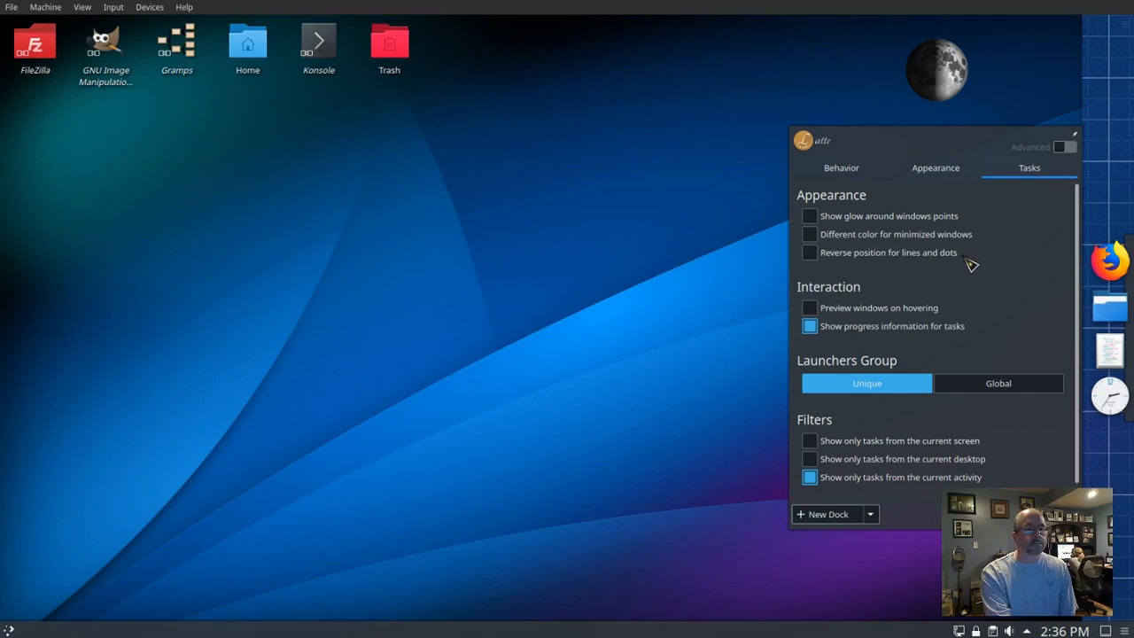
pyautogui.moveTo(955, 322)
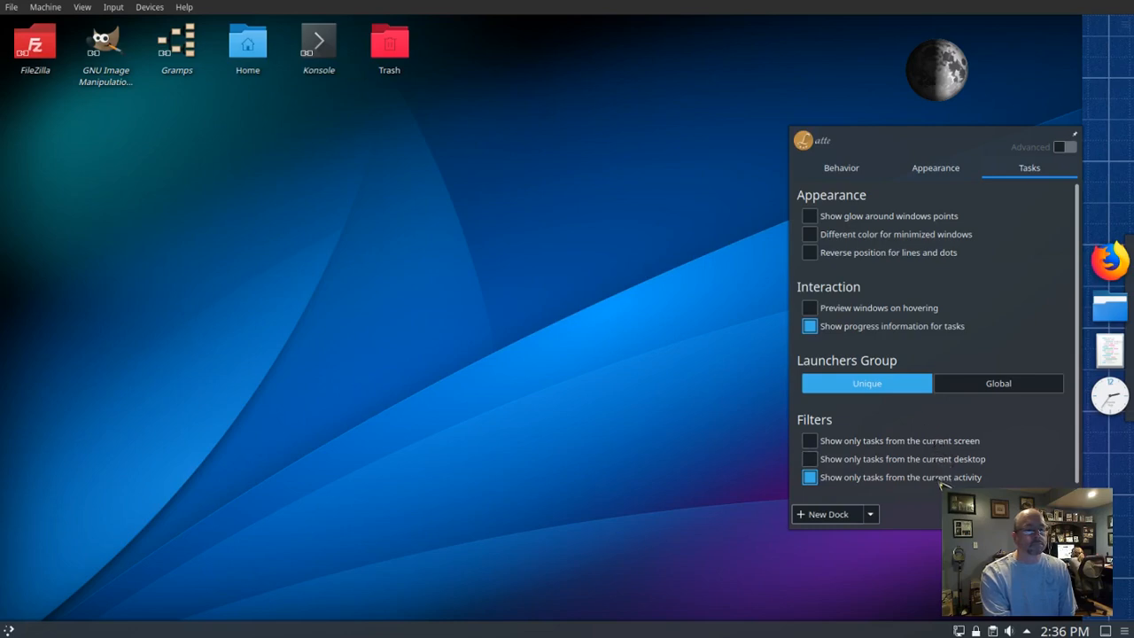
pyautogui.moveTo(747, 198)
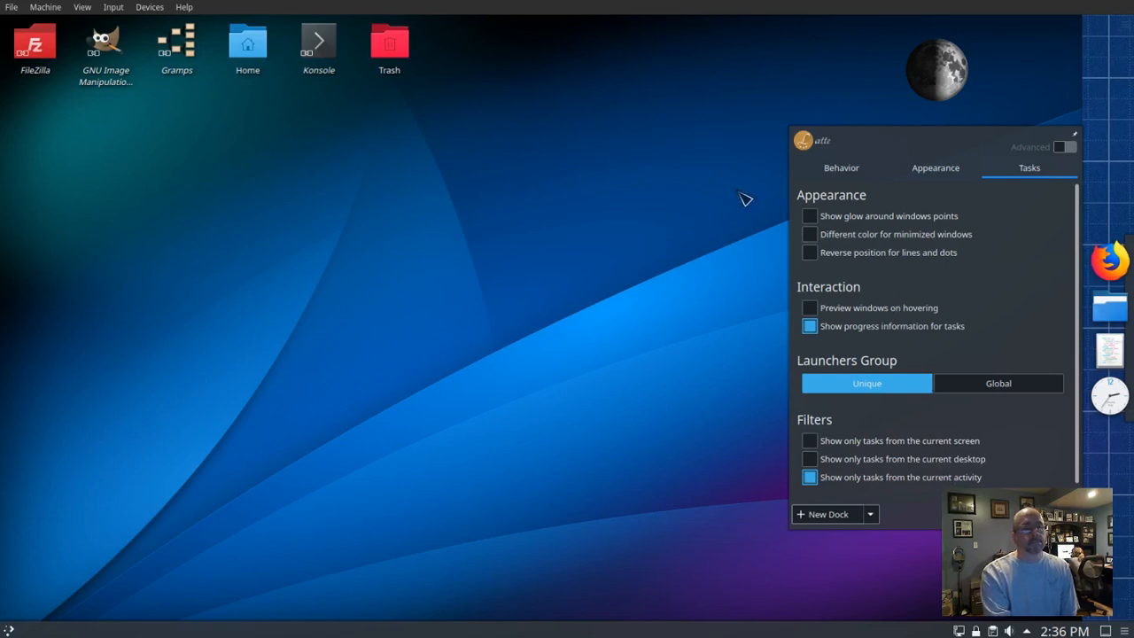
pyautogui.click(1073, 133)
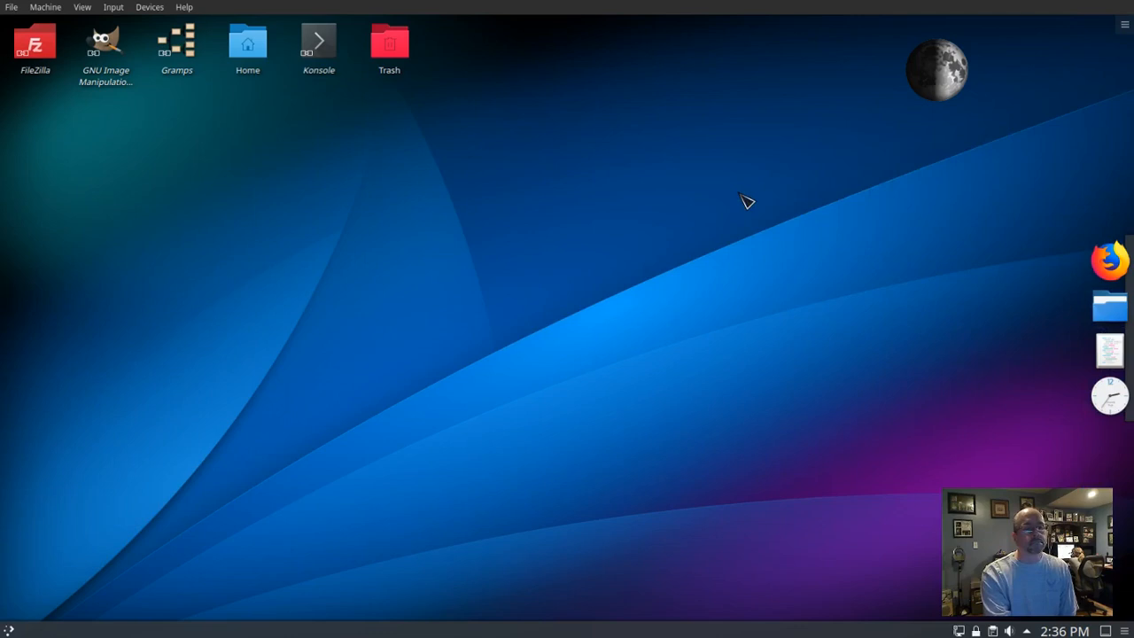
pyautogui.moveTo(942, 280)
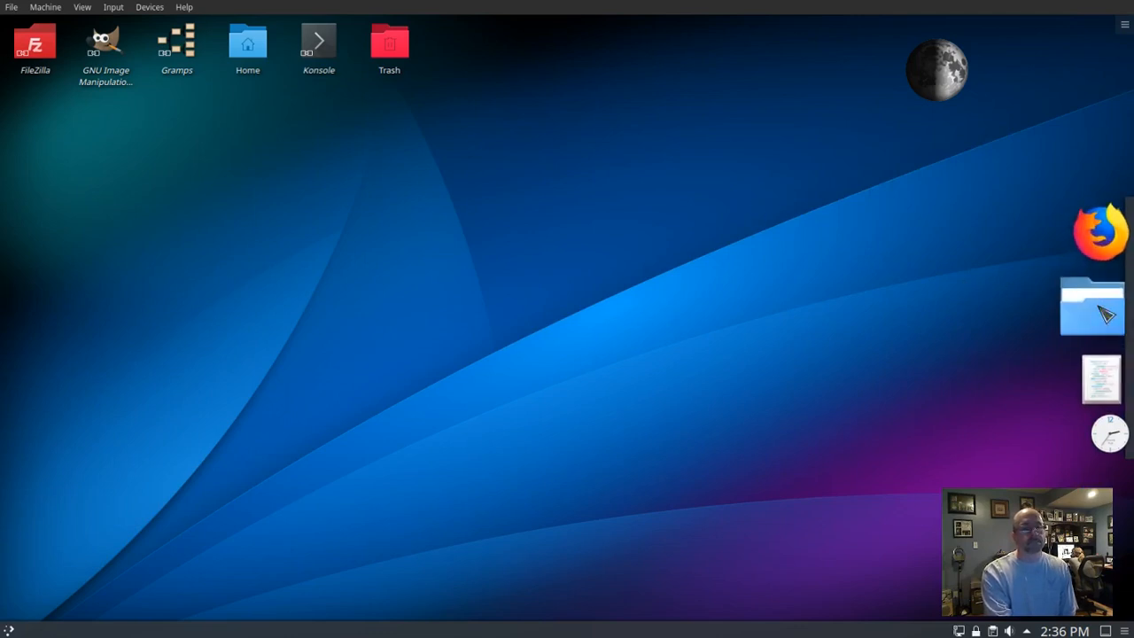
pyautogui.click(1091, 305)
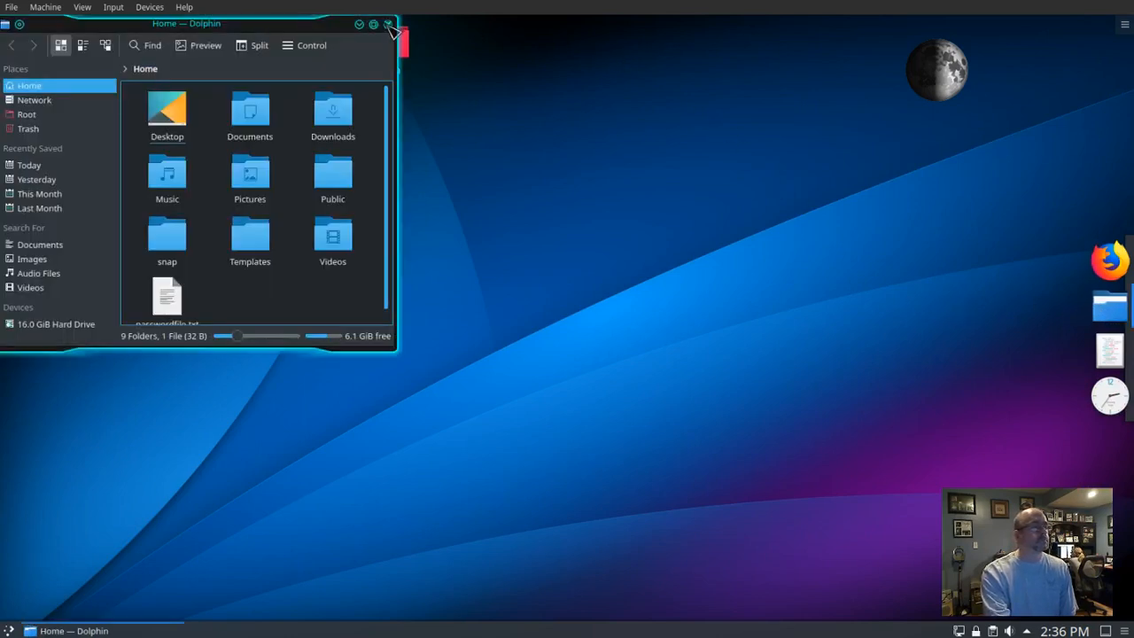
pyautogui.click(388, 25)
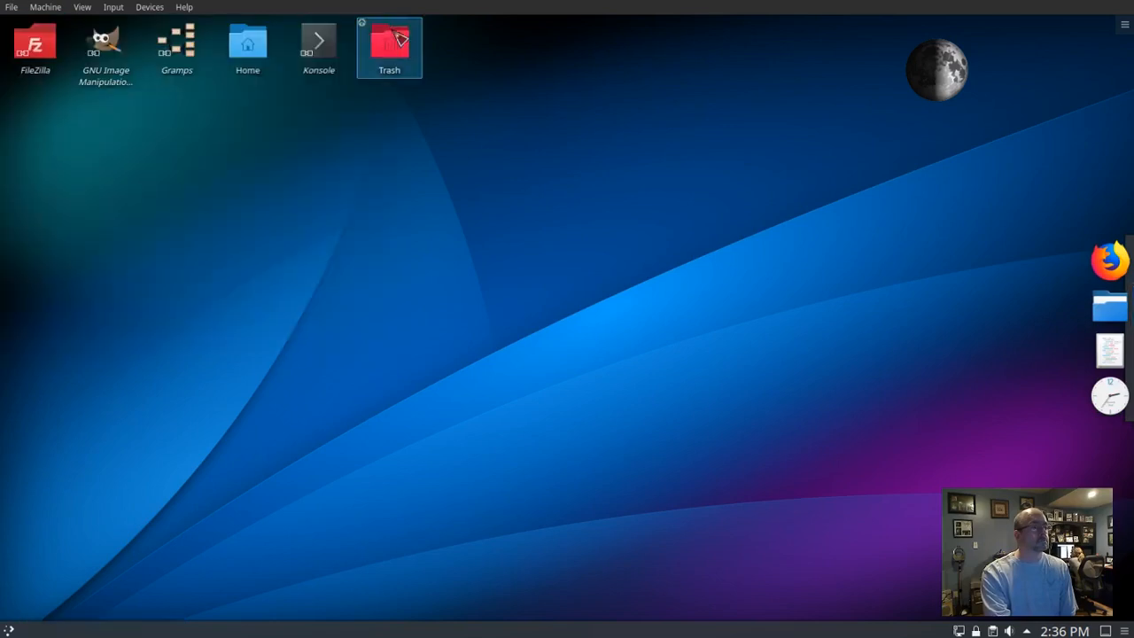